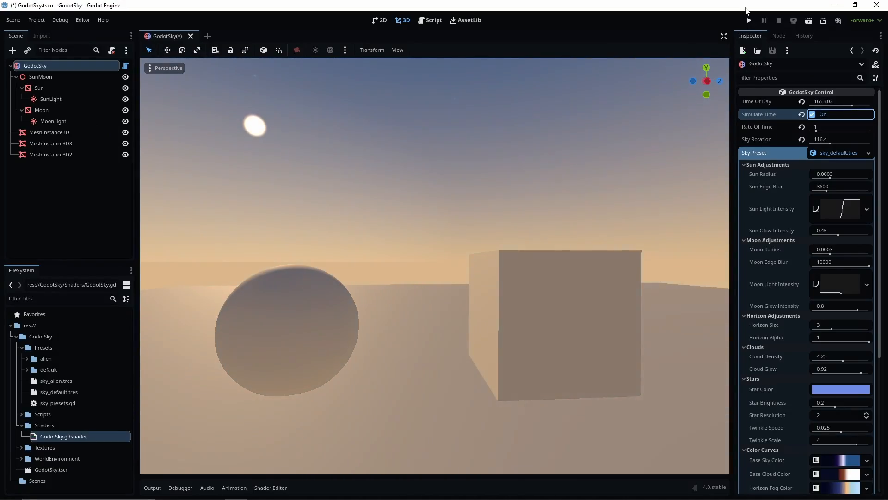
Step: Show the GodotSky node's Inspector parameters and the WorldEnvironment Background Mode dropdown, then the store page
left_click(747, 20)
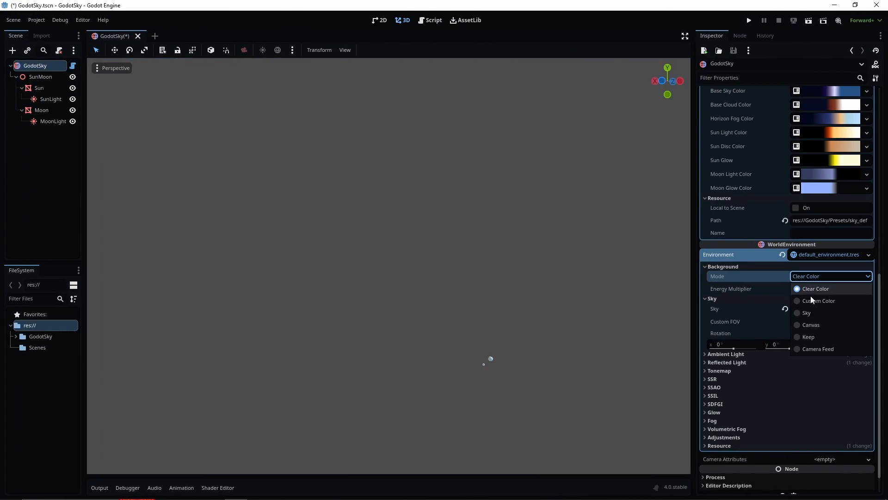
left_click(806, 312)
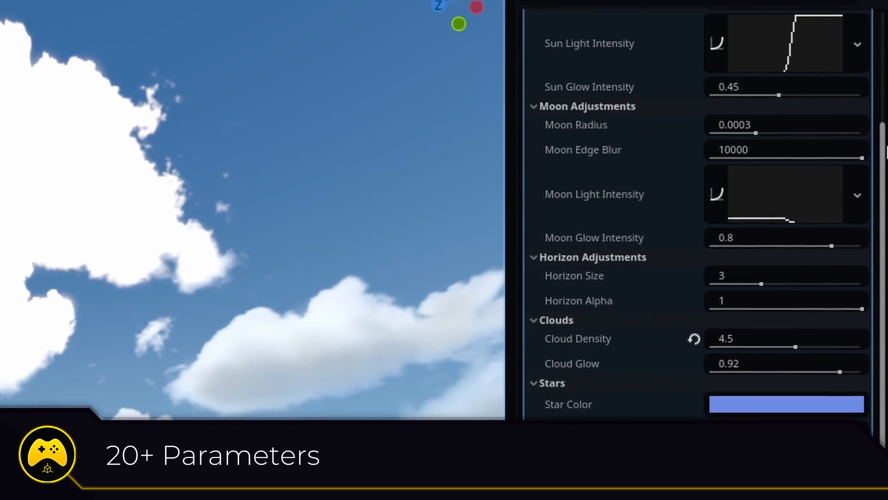
scroll("down", 3)
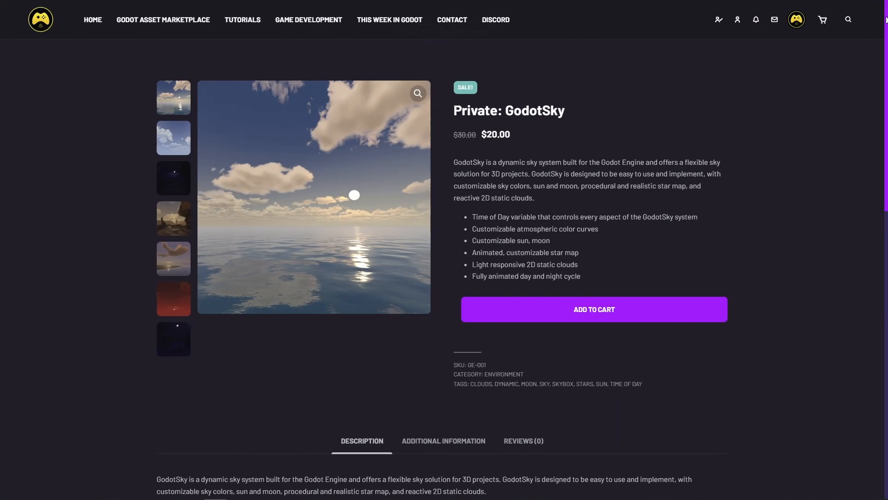
Step: Scroll further through the GodotSky product listing before returning to Godot
scroll("down", 3)
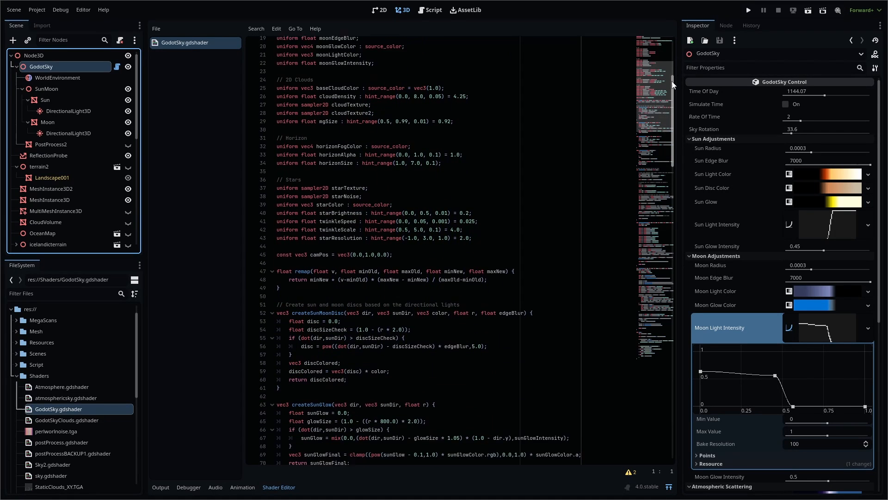
Step: Scroll the Godot docs Sky shaders Global built-ins table
scroll("down", 3)
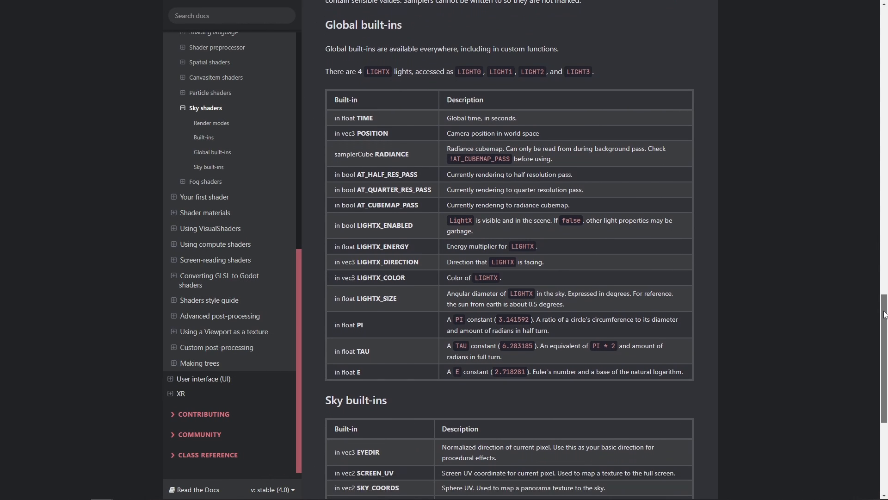
scroll("down", 3)
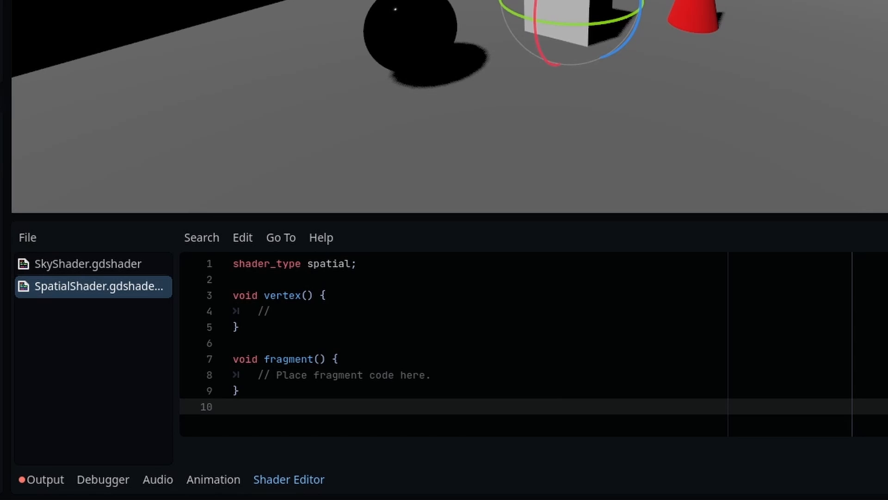
Step: In Atmosphere.gdshader write COLOR = skyColor.rgb and assign it as the WorldEnvironment sky material
left_click(88, 263)
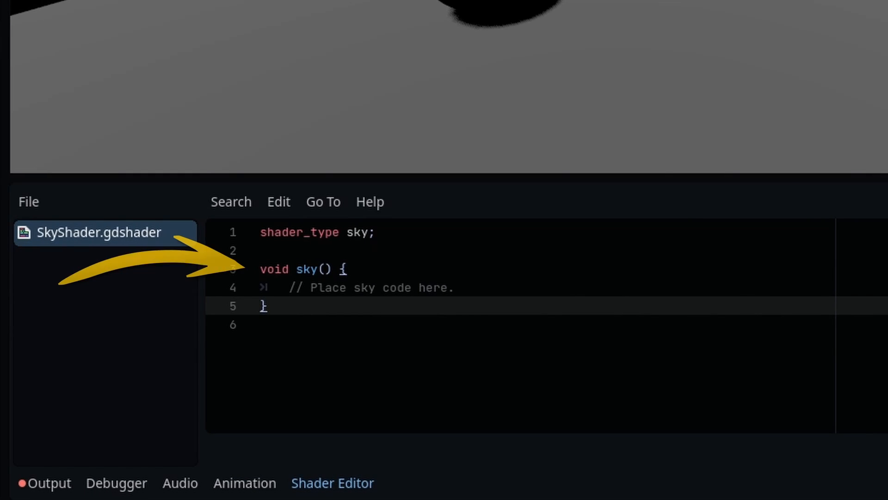
type("COLOR = skyColor.rgb;")
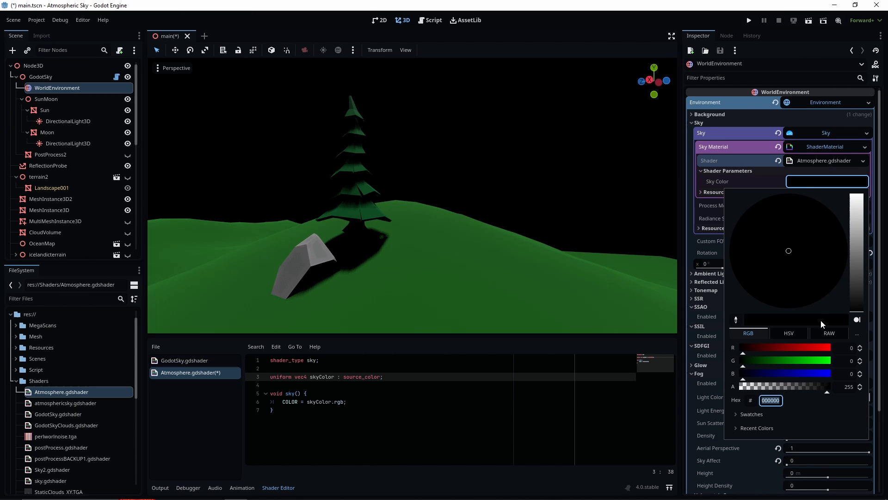
left_click(783, 194)
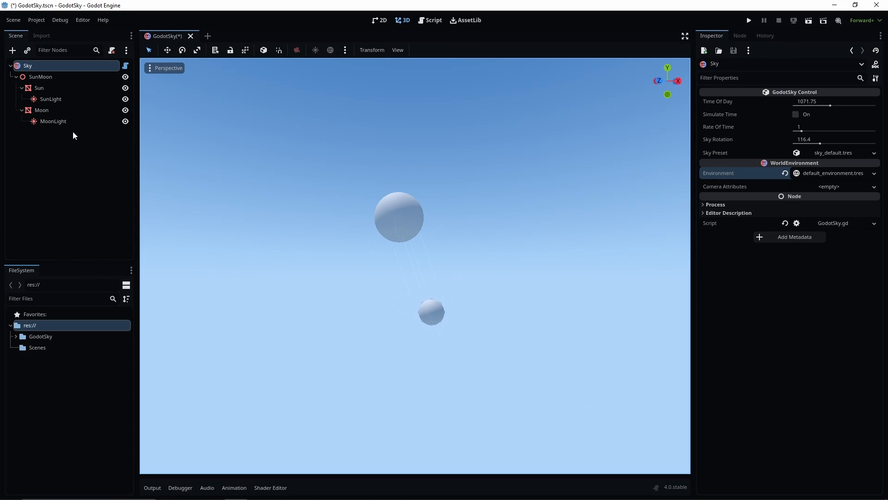
Step: Select the SunLight DirectionalLight3D under Sun to show its colour, energy and 90° rotation
left_click(48, 99)
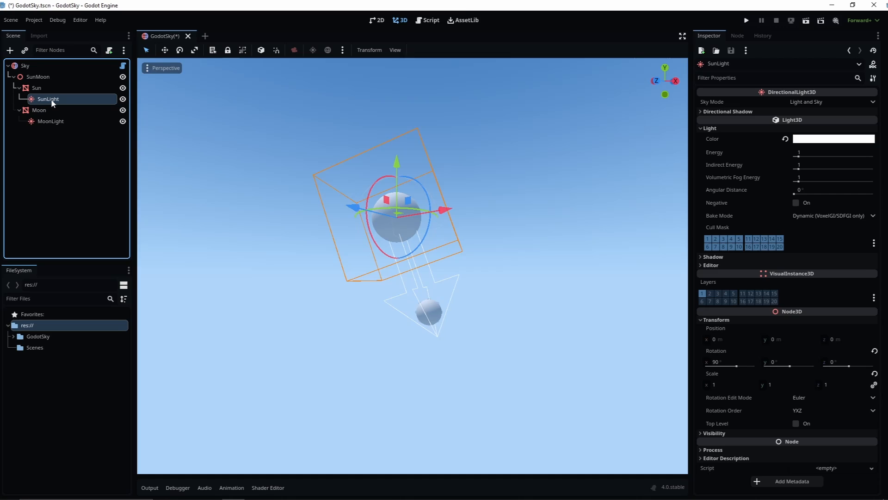
left_click(683, 36)
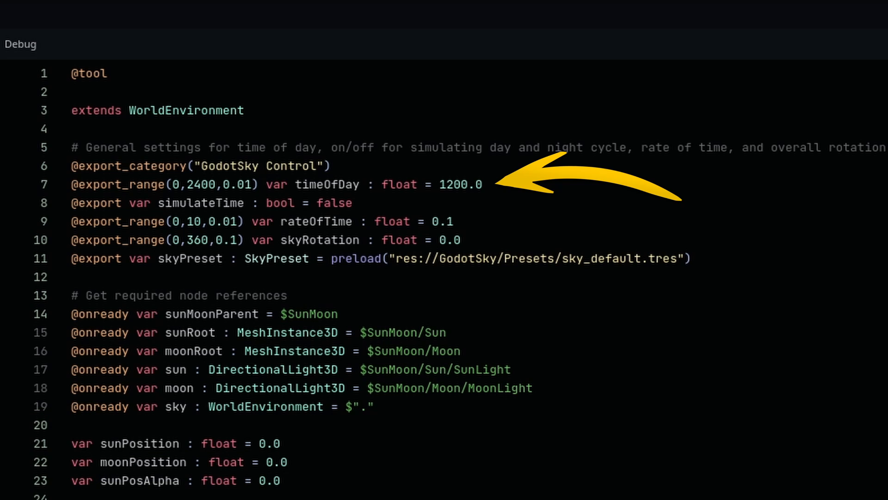
Step: Scroll GodotSky.gd from the exported timeOfDay variables down to func updateSky()
scroll("down", 3)
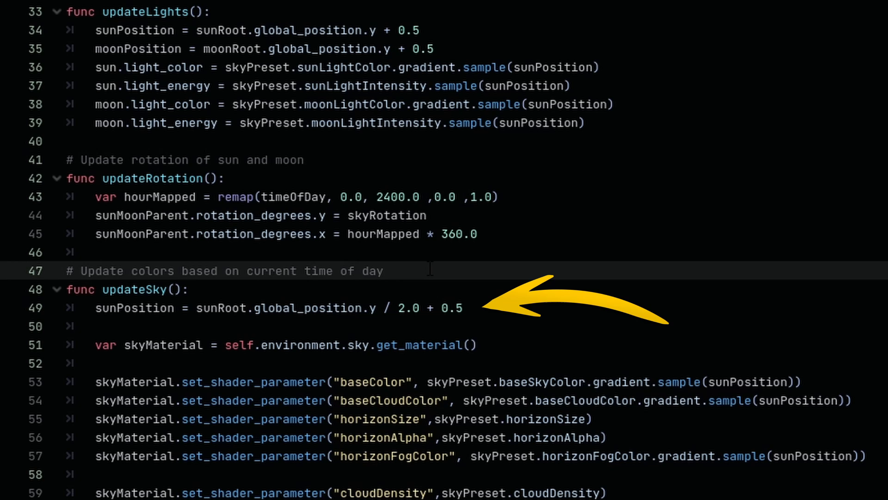
left_click(402, 9)
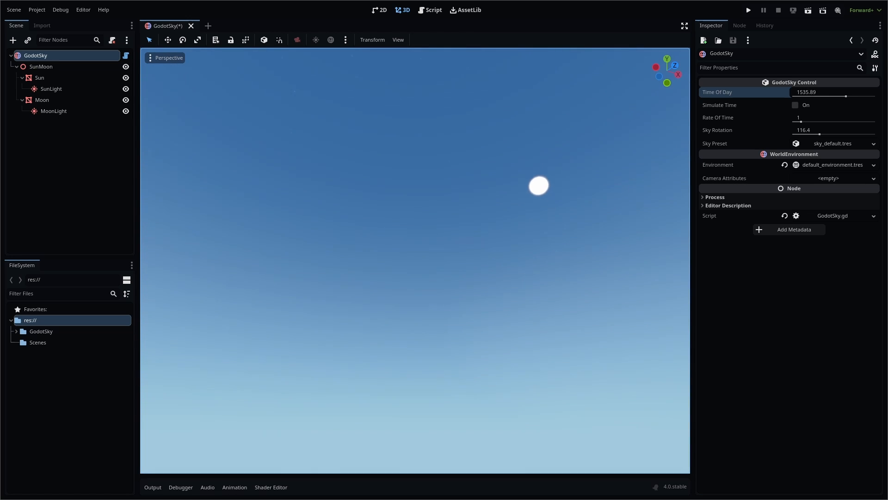
Step: Switch to the 3D workspace with GodotSky selected to show its Control properties
left_click(748, 9)
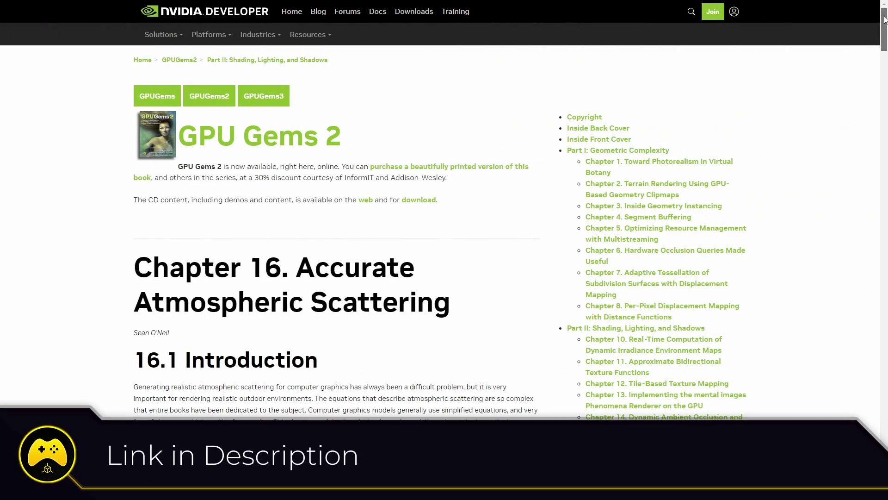
Step: Scroll the GPU Gems 2 Chapter 16 Accurate Atmospheric Scattering page
scroll("down", 3)
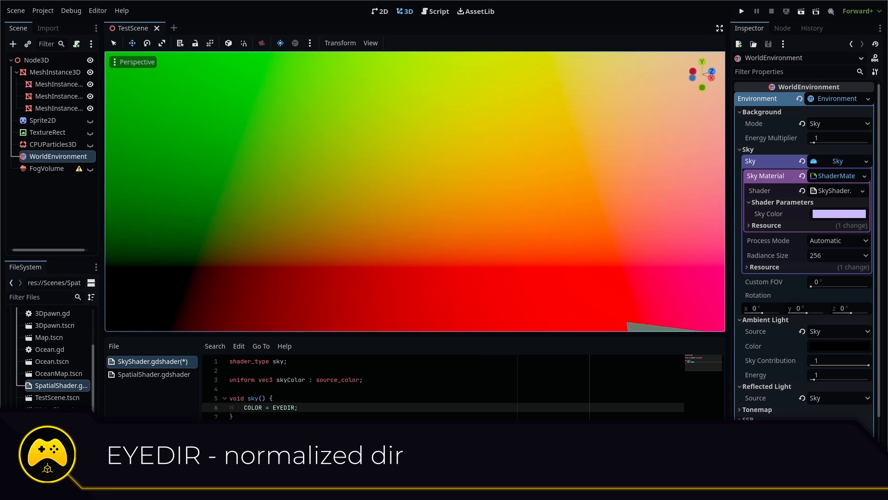
Step: Replace COLOR = EYEDIR with vec3(EYEDIR.y) in SkyShader.gdshader
type("vec3(EYEDIR.y)")
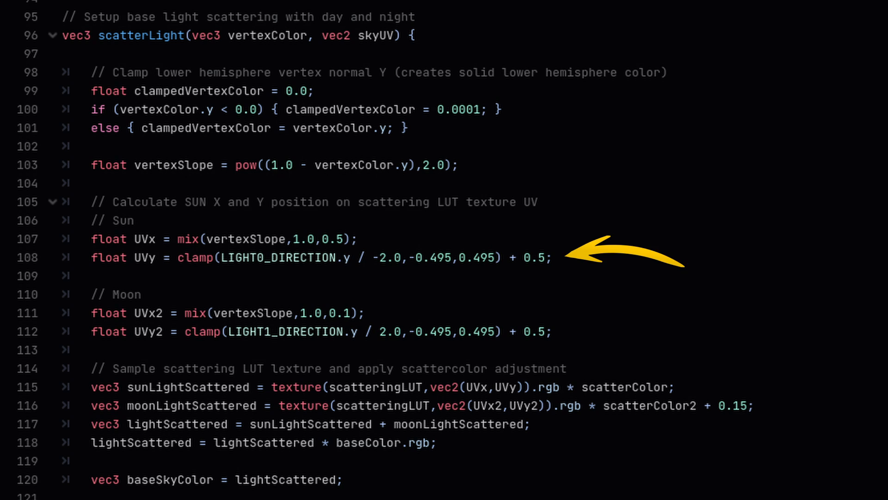
Step: Scroll GodotSky.gdshader to scatterLight()'s UVx/UVy LUT sampling lines
scroll("down", 3)
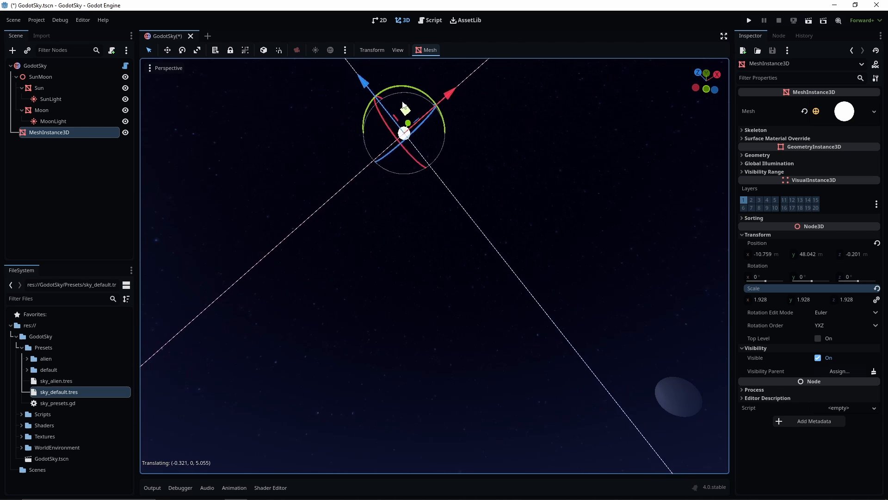
Step: Add a MeshInstance3D child scaled to 1.928 and move it up into the night sky
left_click(36, 64)
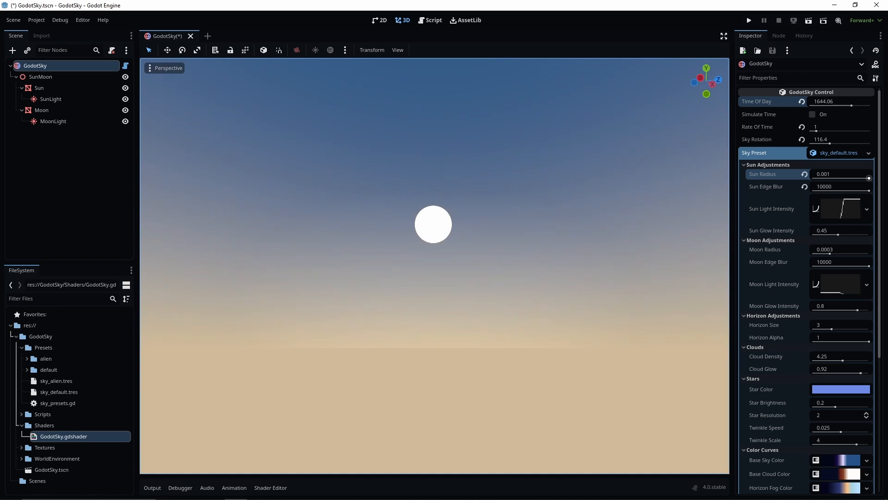
Step: Set the sky preset's Sun Radius to 0.001 for a large sun disc
left_click(813, 115)
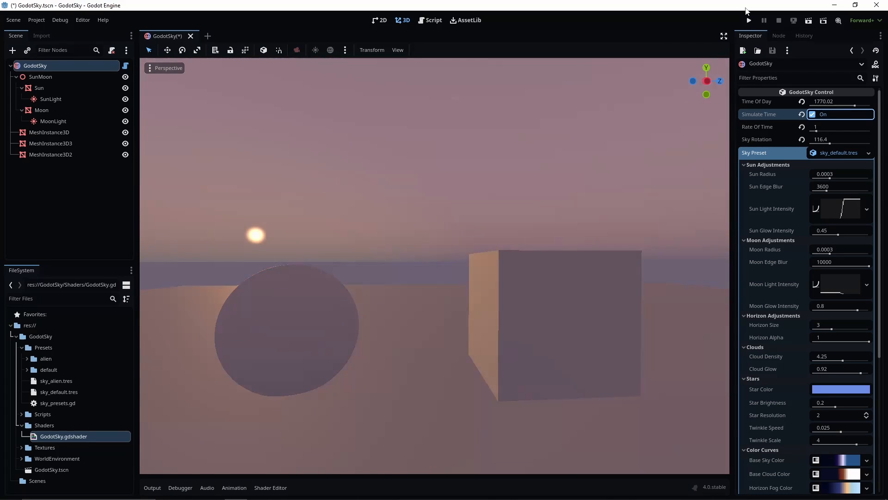
Step: Enable Simulate Time in GodotSky Control and play the scene with sphere and cube
left_click(748, 20)
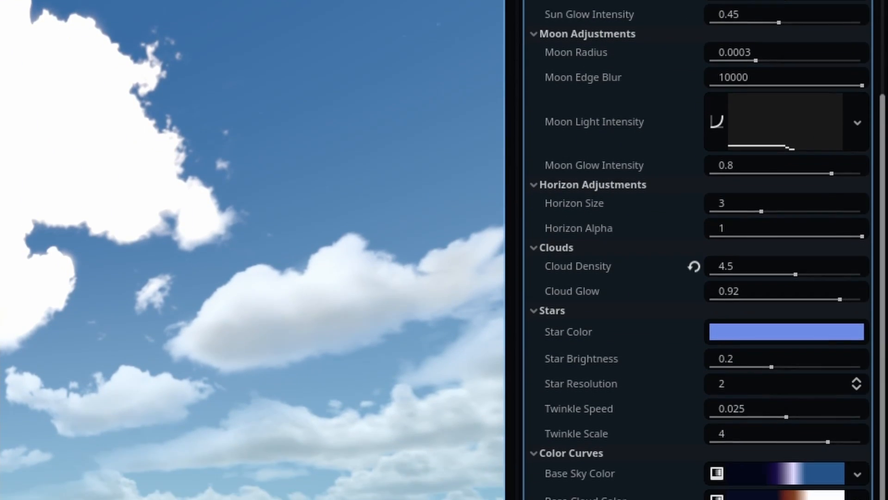
Step: Raise Cloud Density under Sky Preset > Clouds from 4.25 to 4.5
scroll("down", 3)
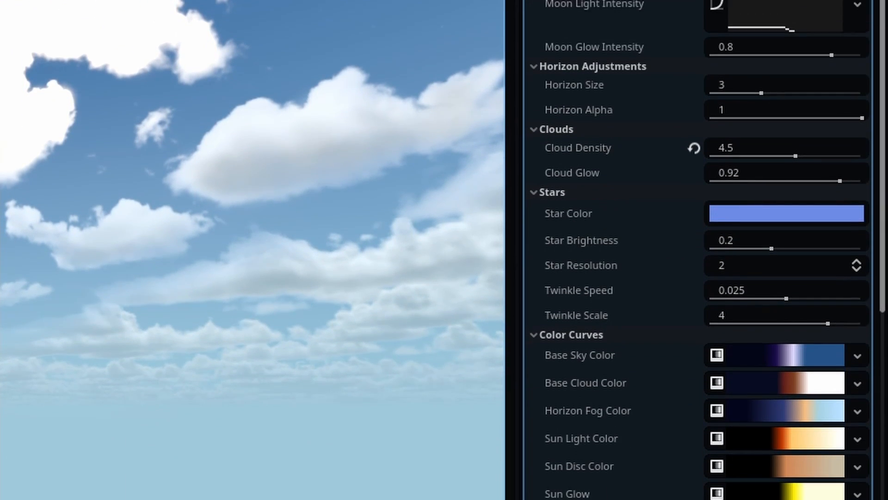